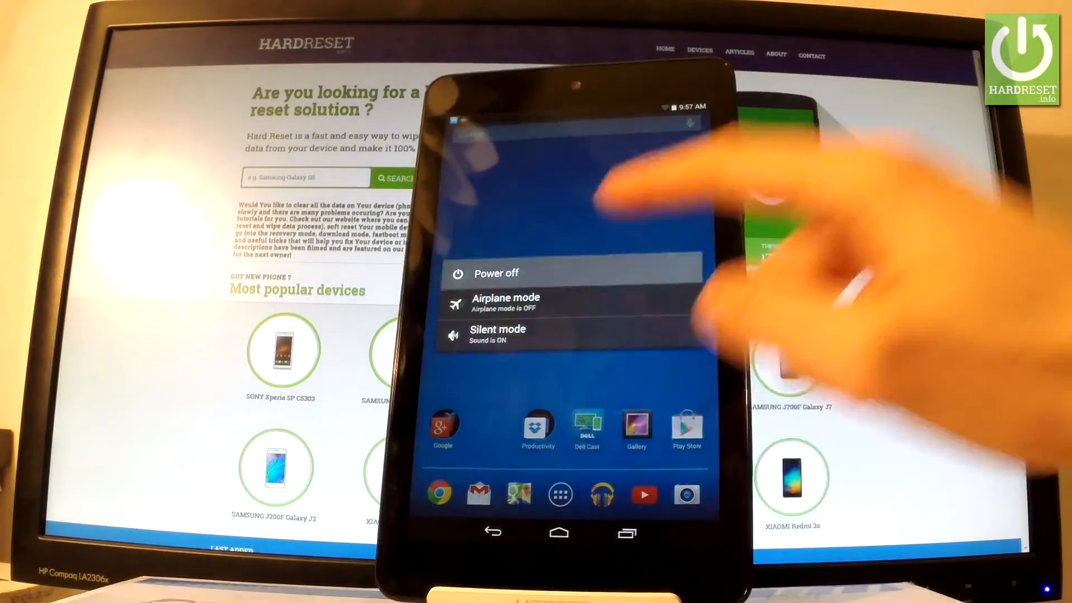
# - Choose Power off in the Android power menu to shut down the Dell Venue 7
pyautogui.click(496, 274)
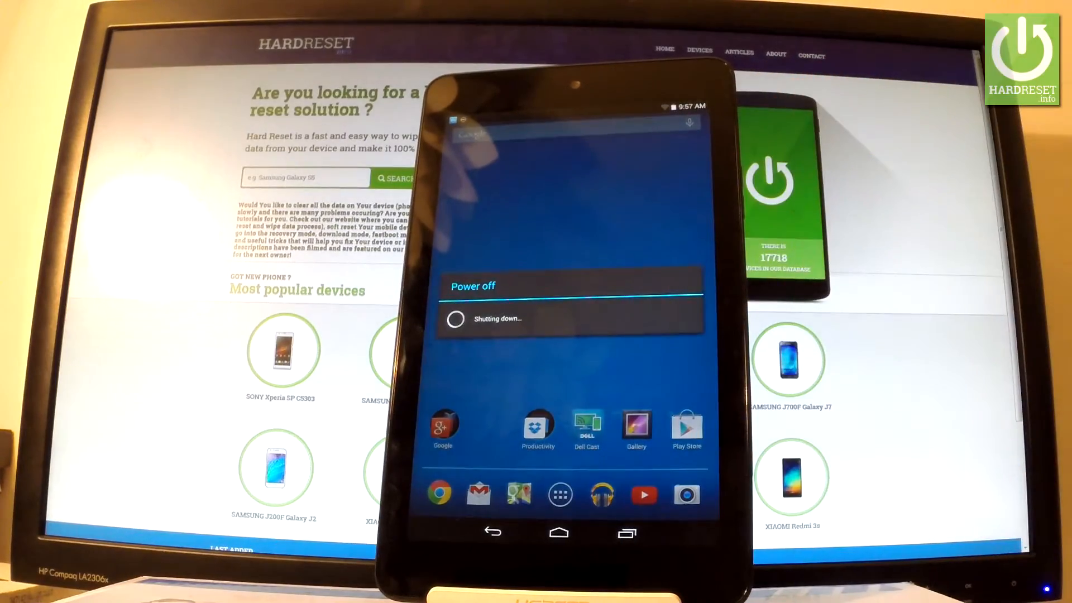